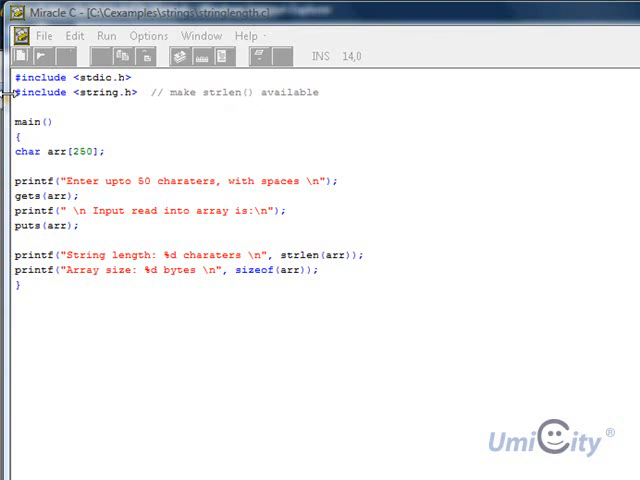
mouse_move(33, 125)
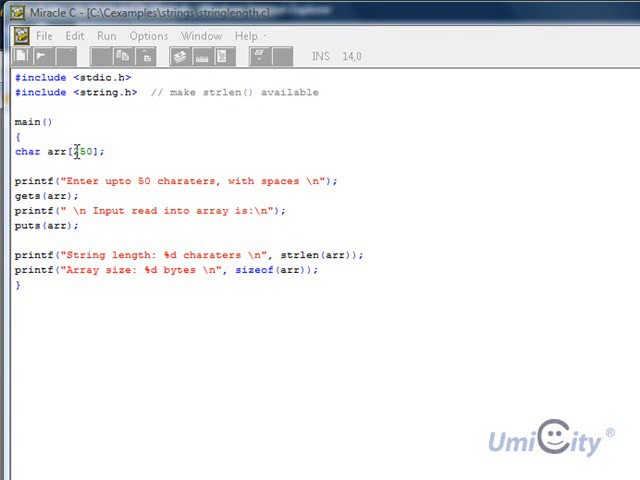
Step: Run the stringlength program from the Run menu's Execute option
text(2)
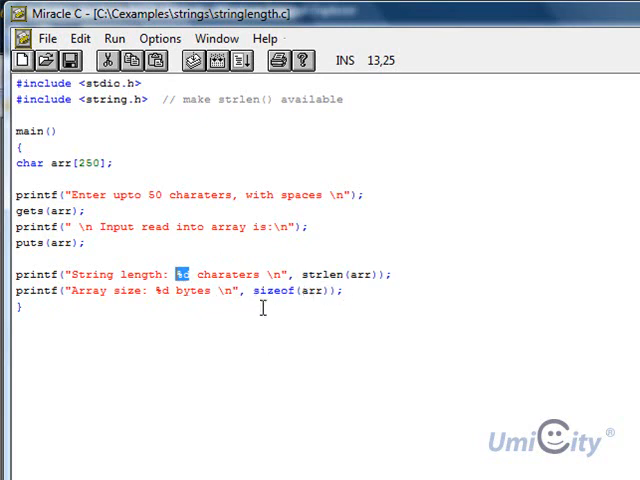
mouse_move(277, 234)
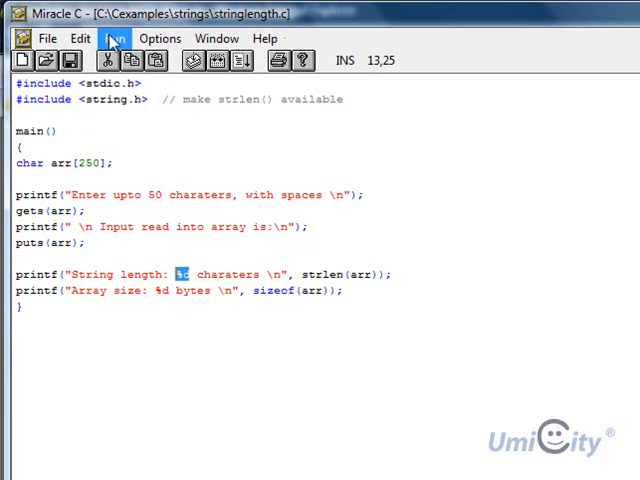
click(94, 37)
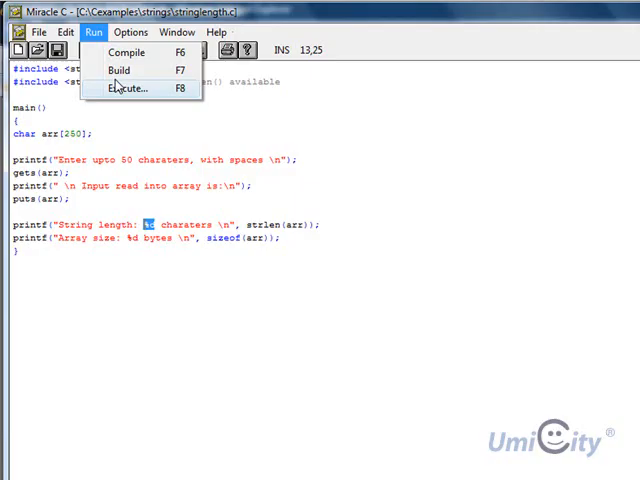
click(127, 88)
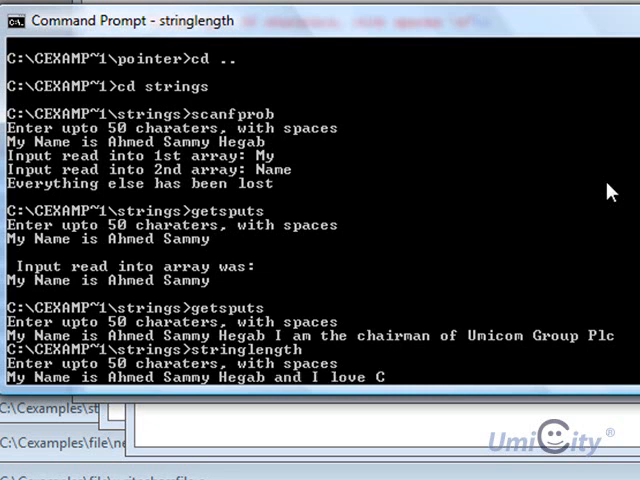
Step: Finish the test sentence at the prompt so stringlength reports 53 characters and 250 bytes
text(programming)
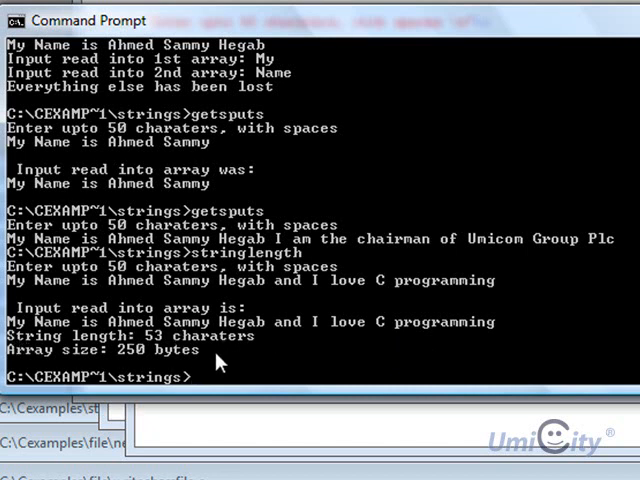
mouse_move(220, 357)
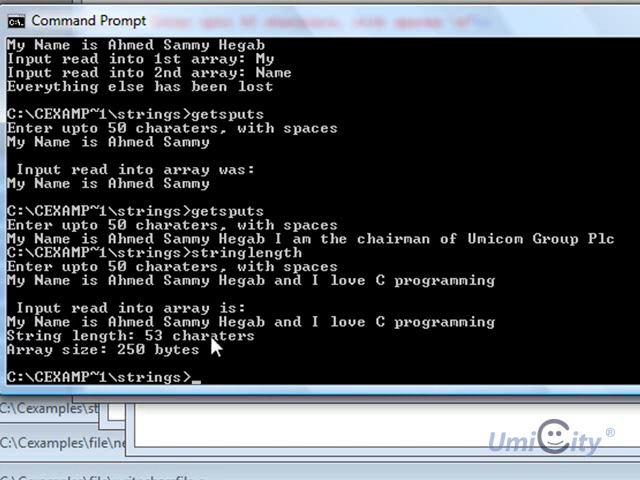
mouse_move(35, 370)
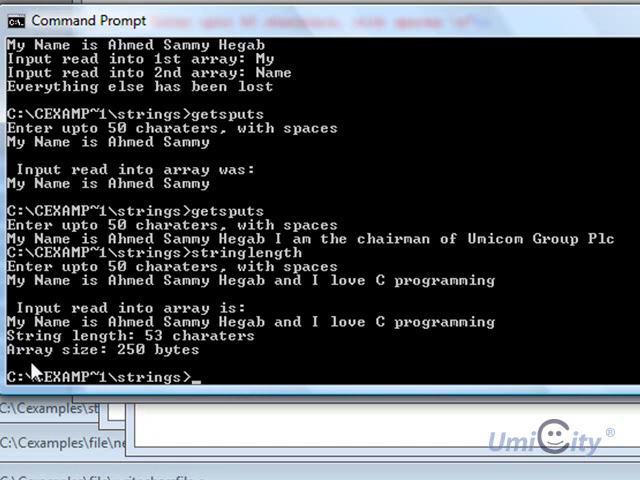
mouse_move(185, 370)
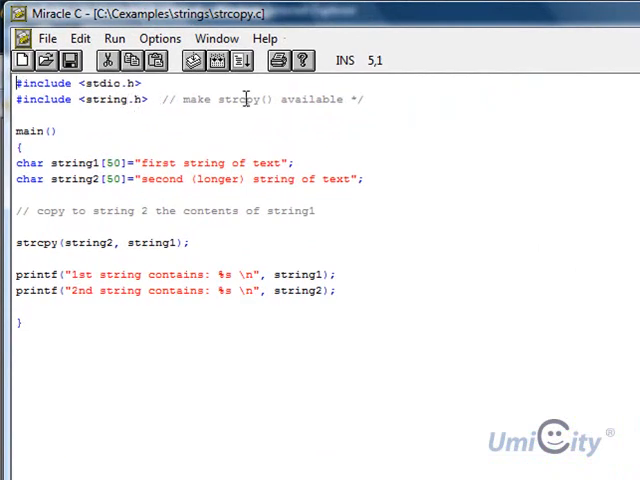
mouse_move(145, 99)
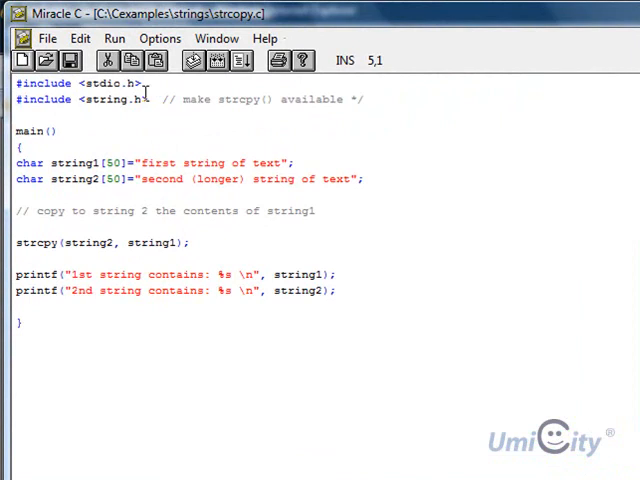
mouse_move(243, 110)
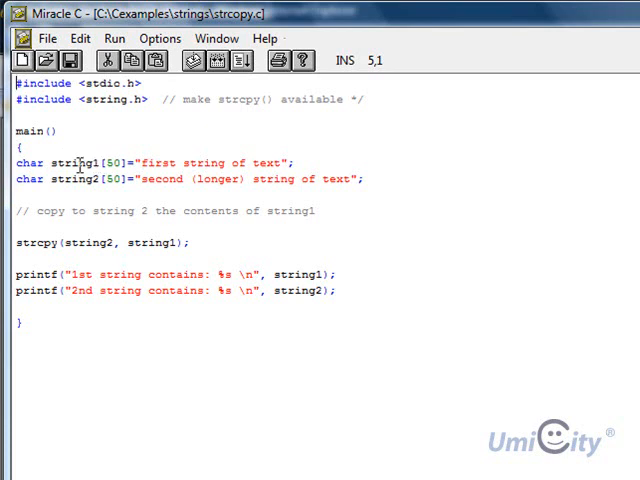
mouse_move(160, 162)
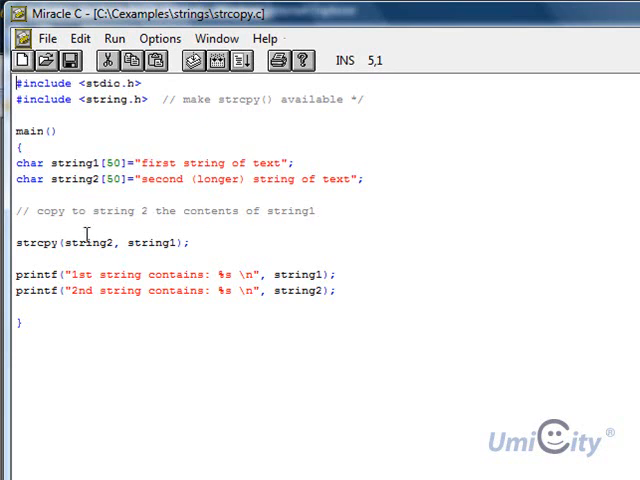
mouse_move(378, 236)
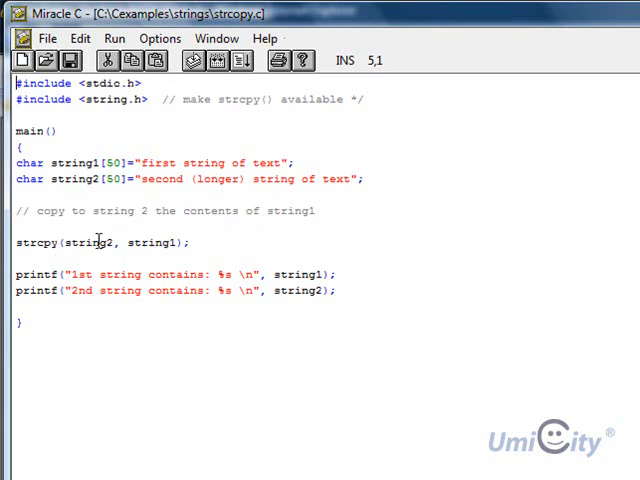
Step: Place the caret in the strcpy line of strcopy.c
click(115, 242)
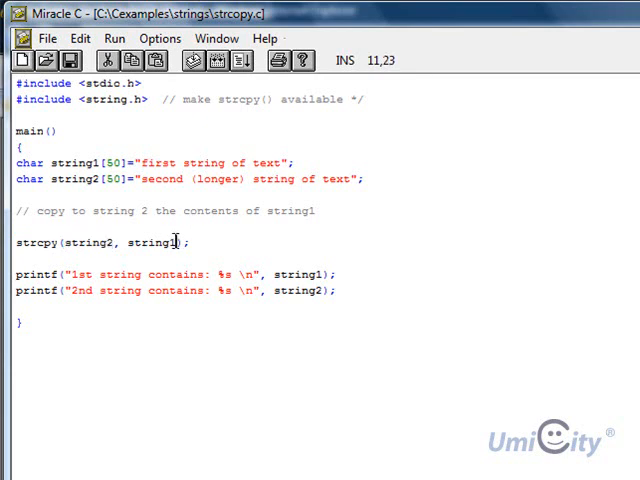
Step: Highlight string2 in the strcpy call and second printf, then dismiss the post-build registration reminder
double_click(149, 242)
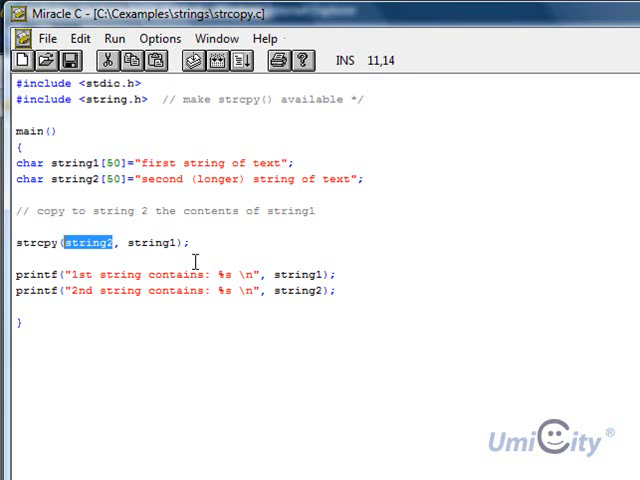
click(228, 275)
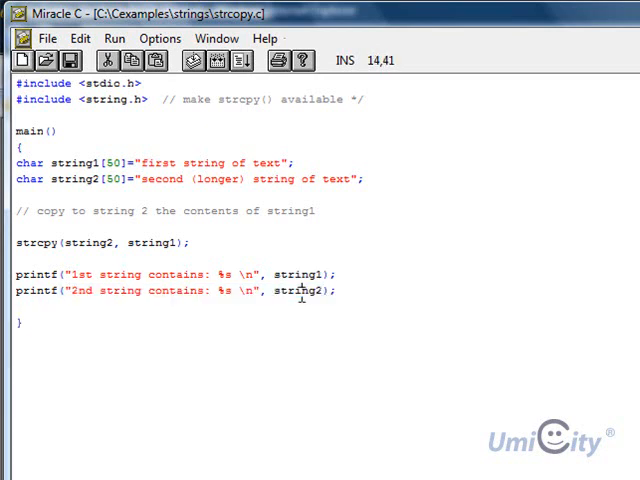
double_click(297, 291)
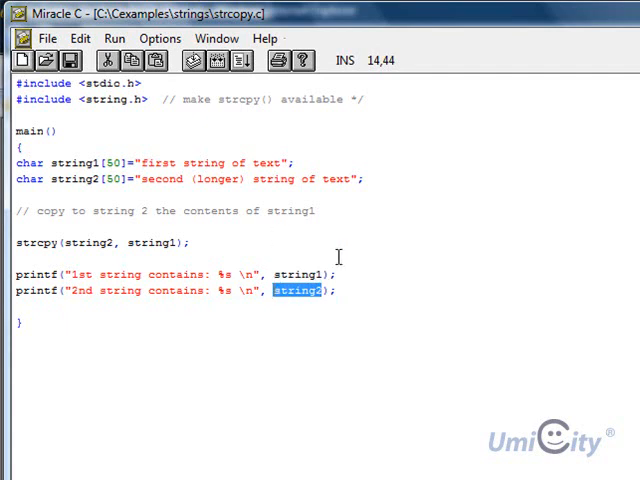
mouse_move(406, 343)
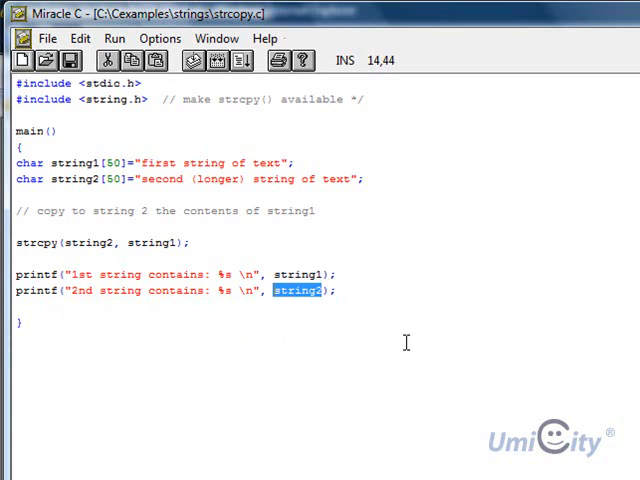
click(114, 38)
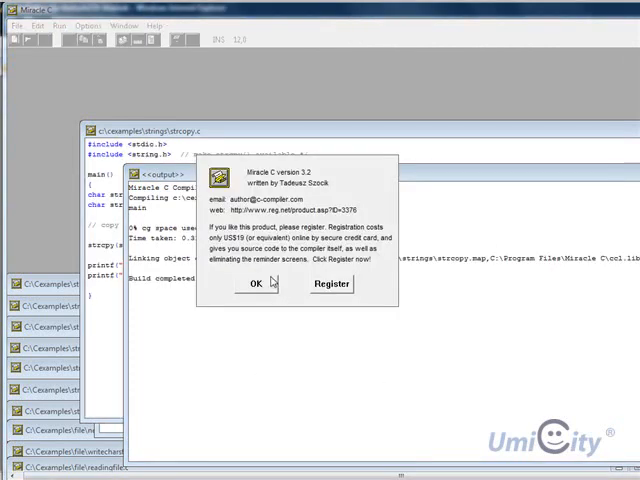
click(256, 283)
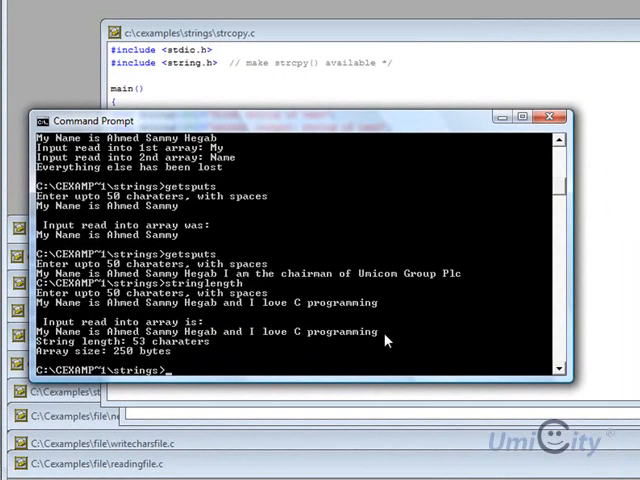
Step: Run strcopy at the strings prompt, showing both strings holding the same text
text(string.h> // strlen strcat)
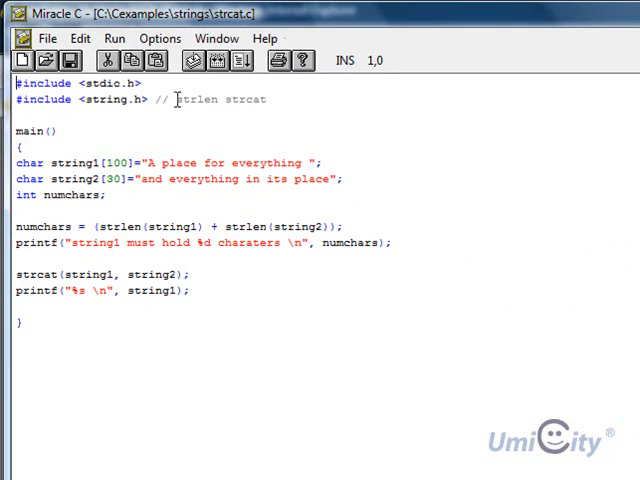
mouse_move(159, 115)
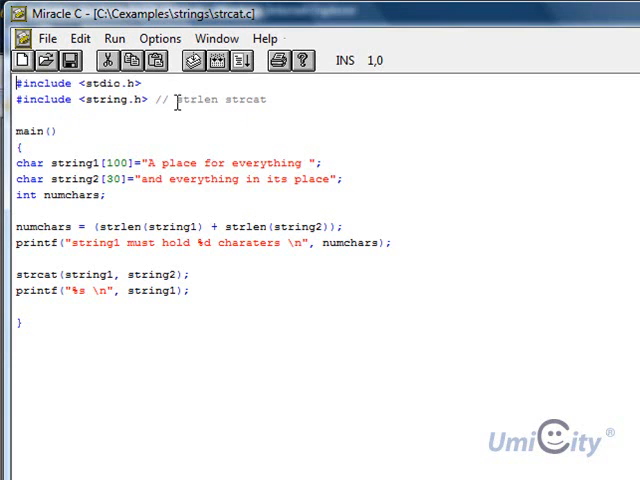
mouse_move(228, 100)
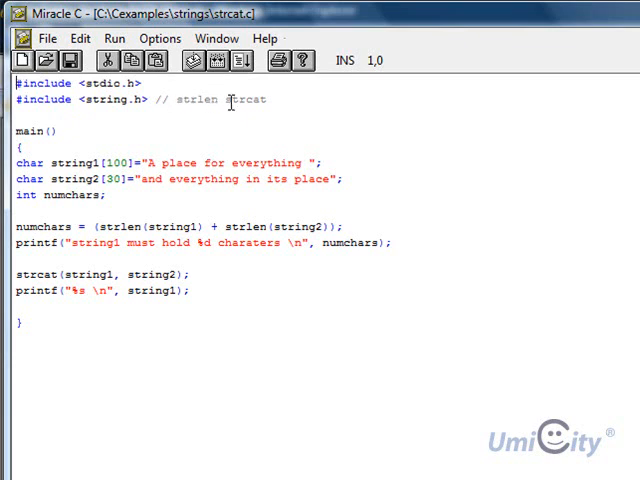
mouse_move(270, 100)
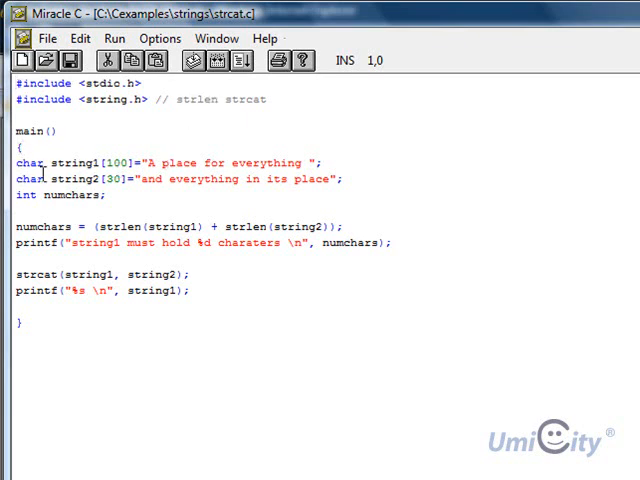
mouse_move(145, 150)
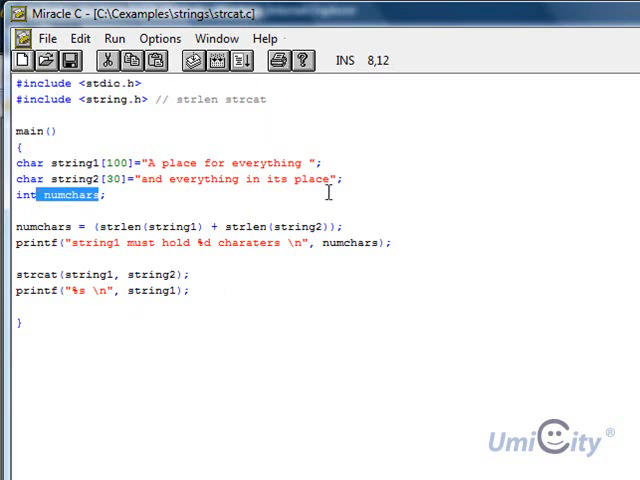
mouse_move(195, 189)
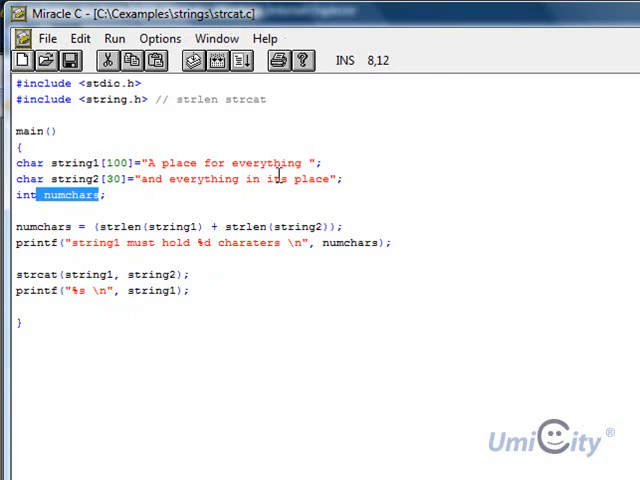
mouse_move(350, 184)
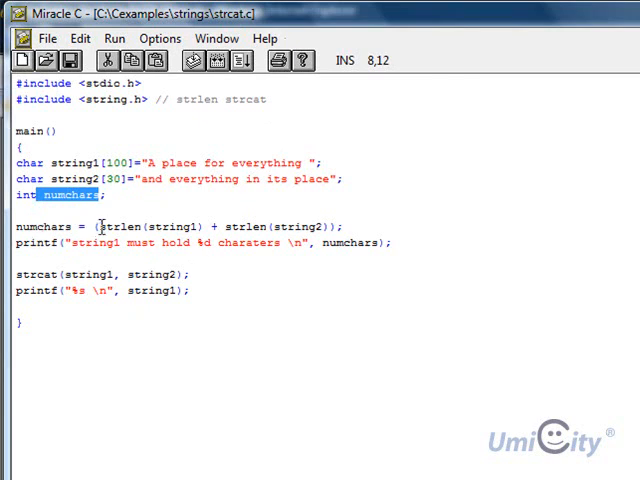
mouse_move(62, 225)
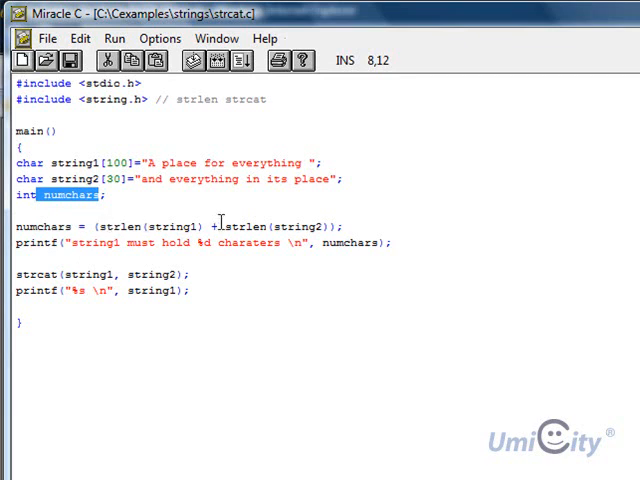
mouse_move(343, 215)
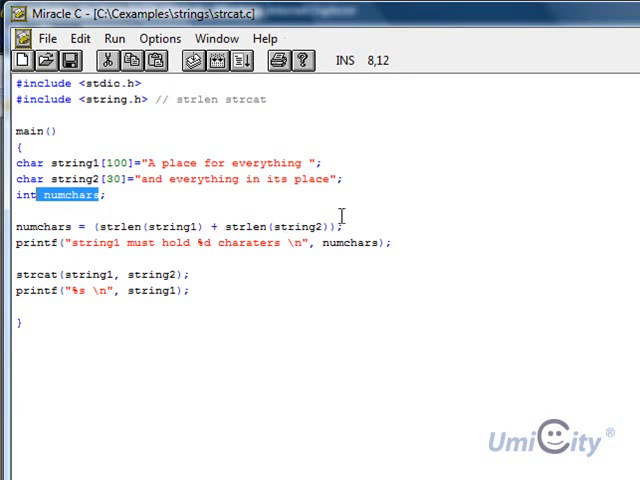
mouse_move(75, 214)
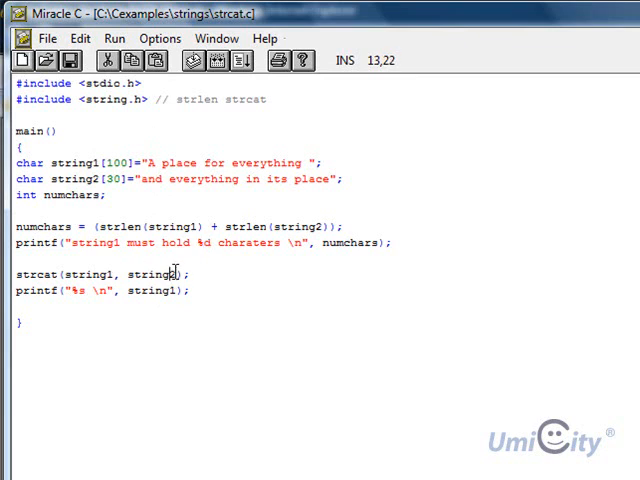
text(3)
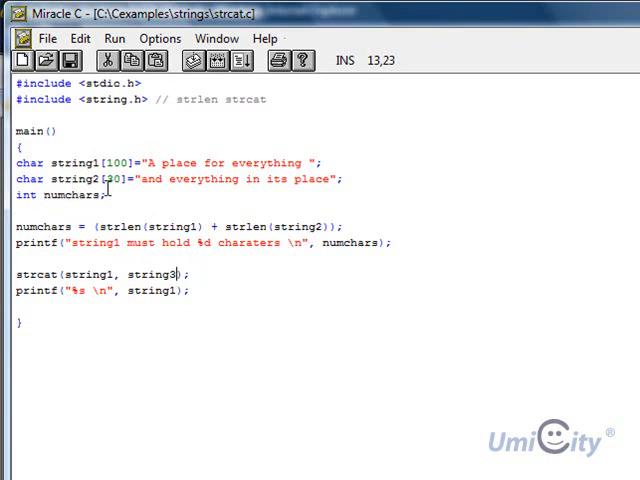
key(Backspace)
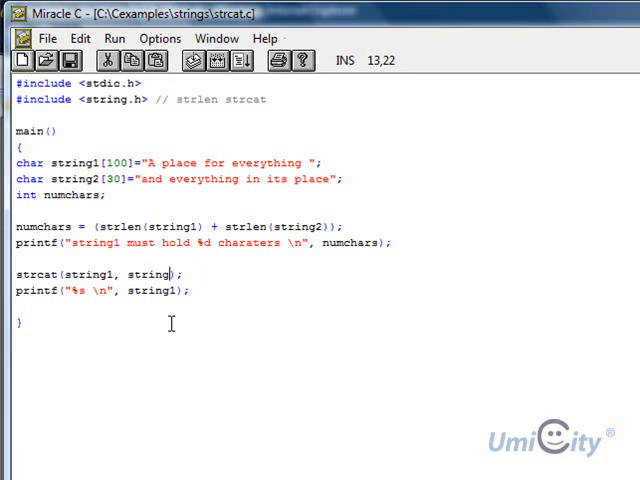
text(2)
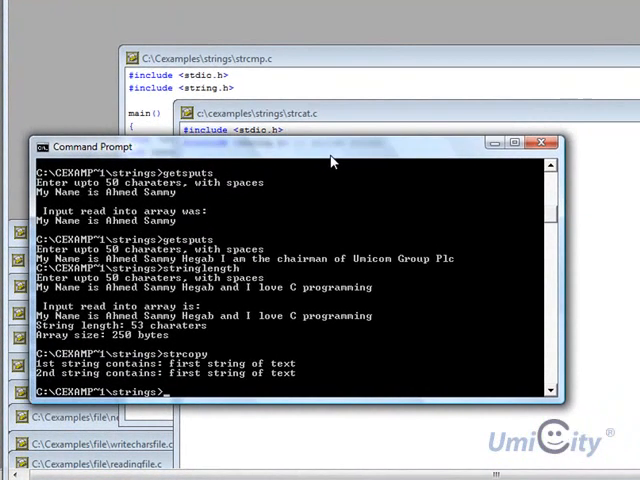
Step: Run strcat at the strings prompt, printing the 50-character requirement and joined sentence
text(strcat)
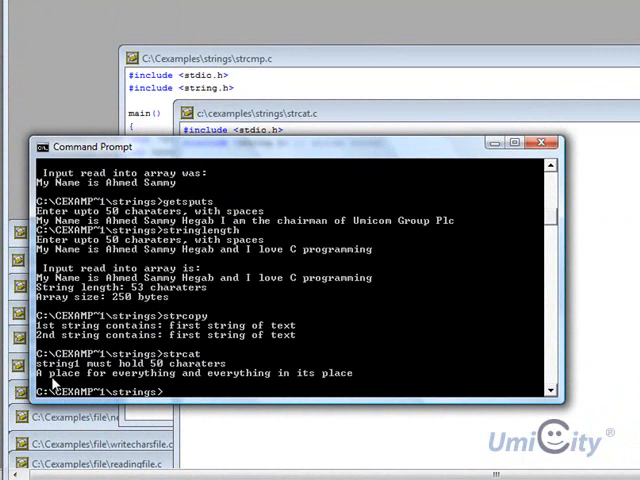
mouse_move(340, 385)
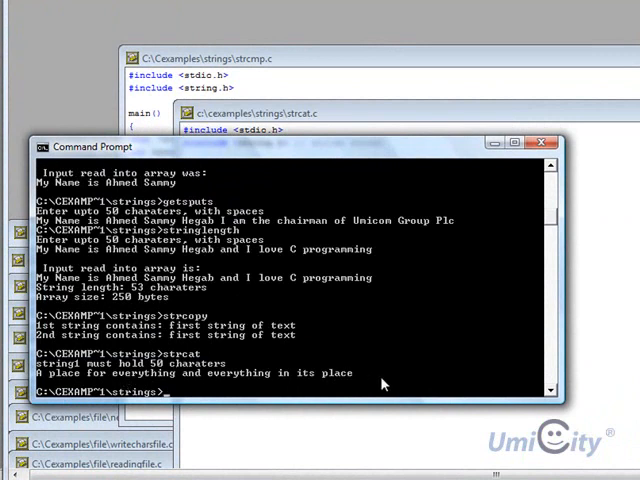
mouse_move(140, 382)
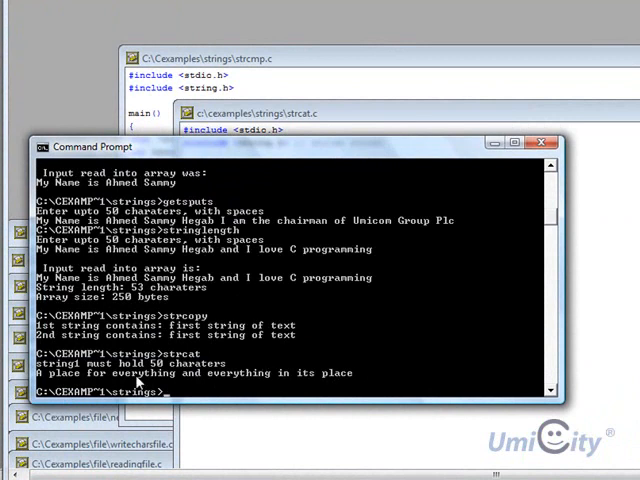